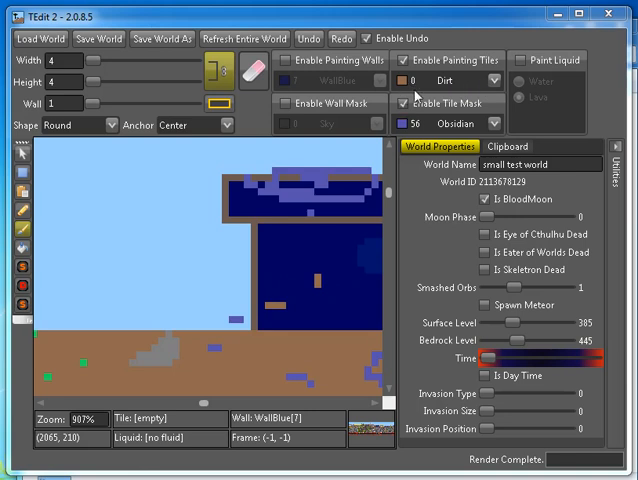
Step: Open the tile list and scroll down through it to choose a tile to paint
click(470, 80)
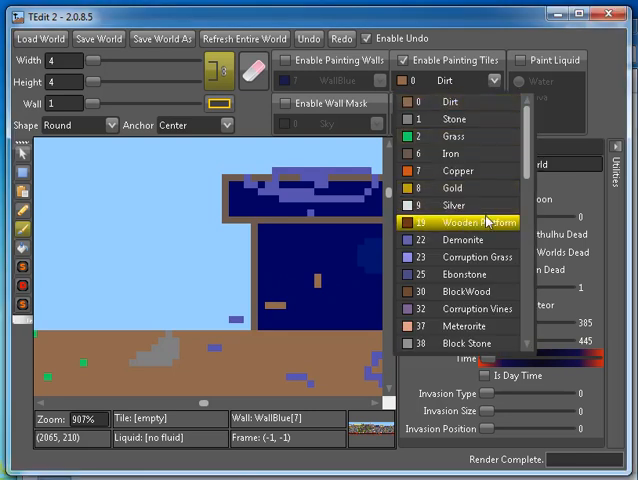
scroll(down, 3)
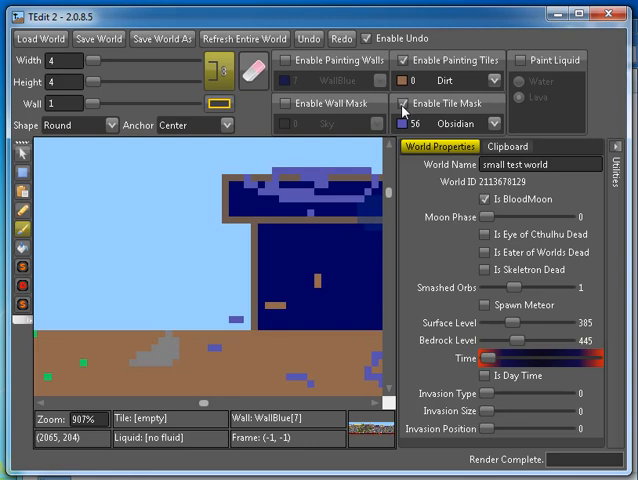
mouse_move(252, 72)
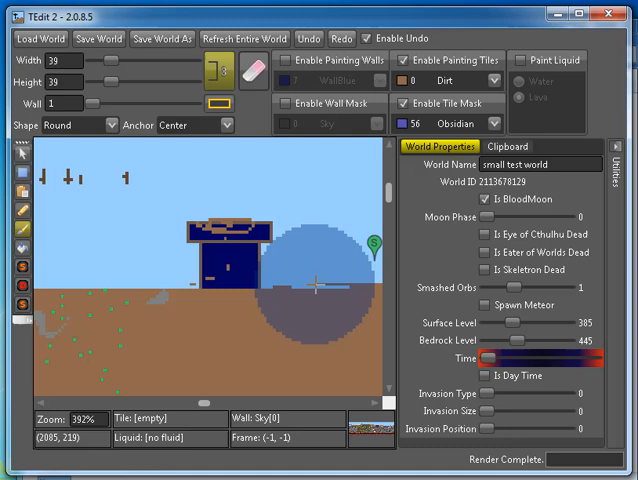
Step: Scroll the map view down to another area
scroll(down, 3)
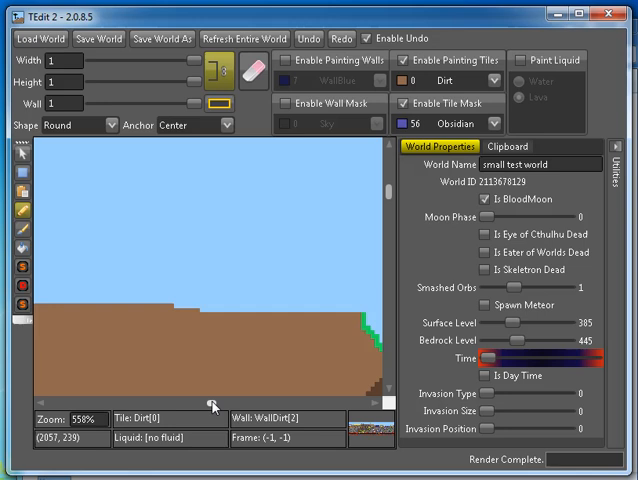
mouse_move(430, 57)
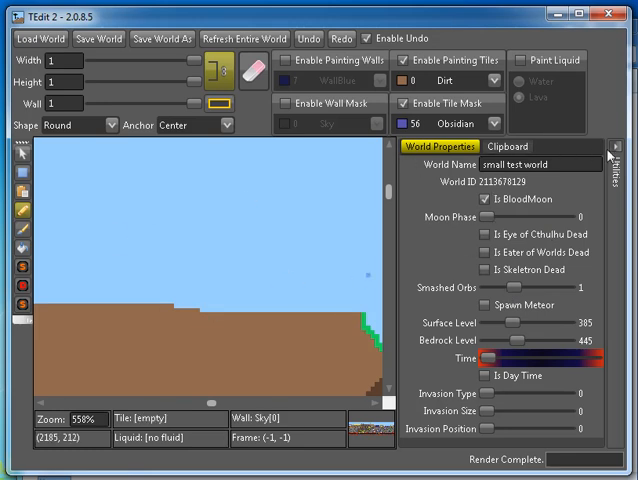
mouse_move(532, 222)
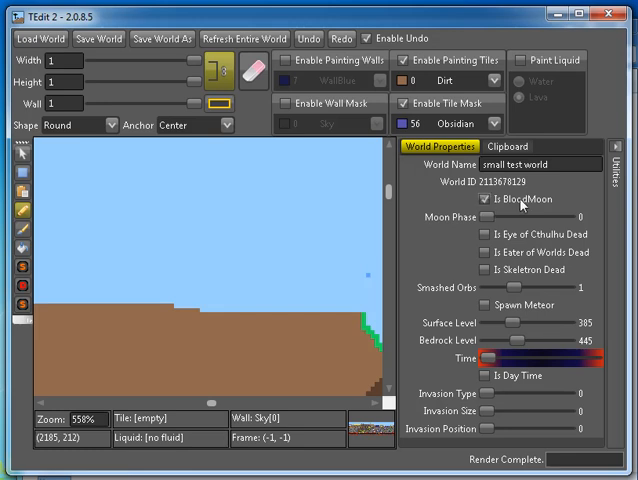
mouse_move(490, 232)
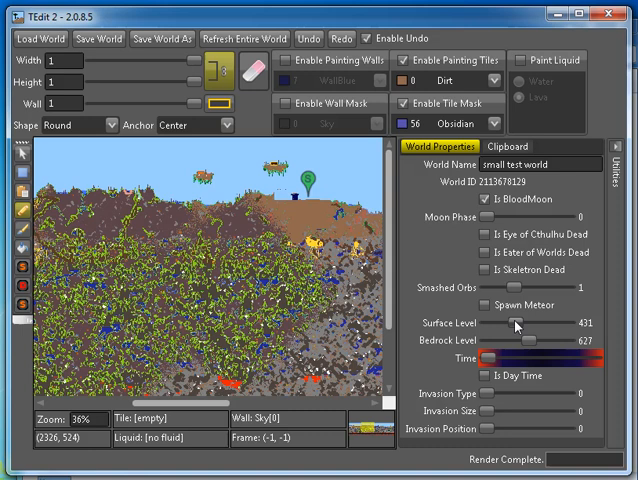
Step: Lower the surface level to 339, readjust the Time slider, and toggle Is Day Time
drag(518, 323, 505, 323)
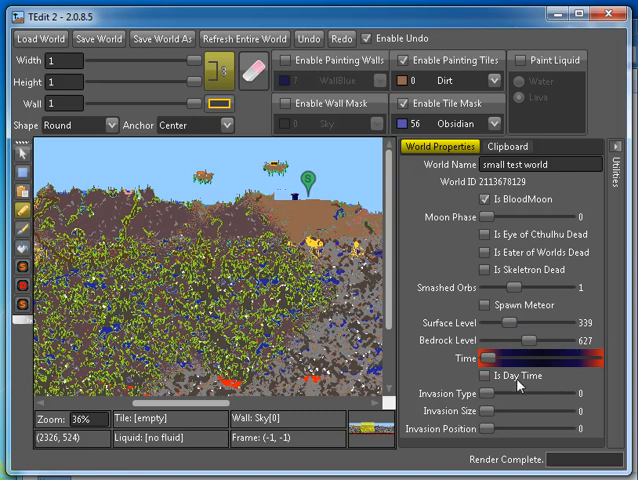
drag(489, 360, 533, 360)
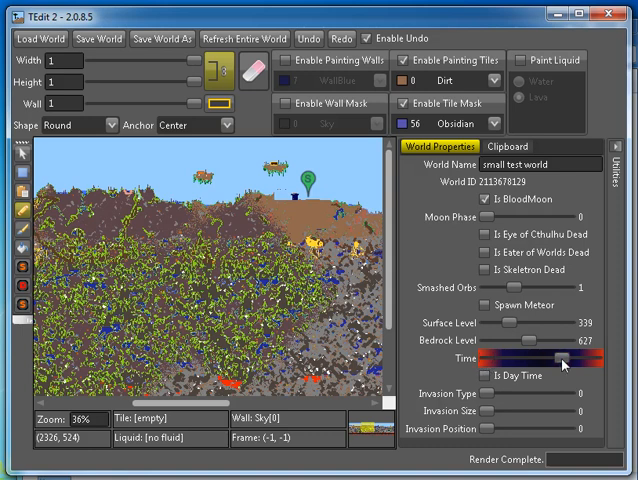
drag(560, 363, 485, 363)
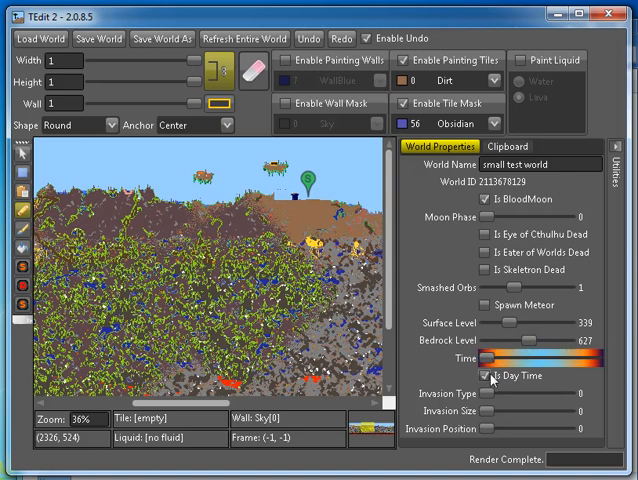
click(490, 378)
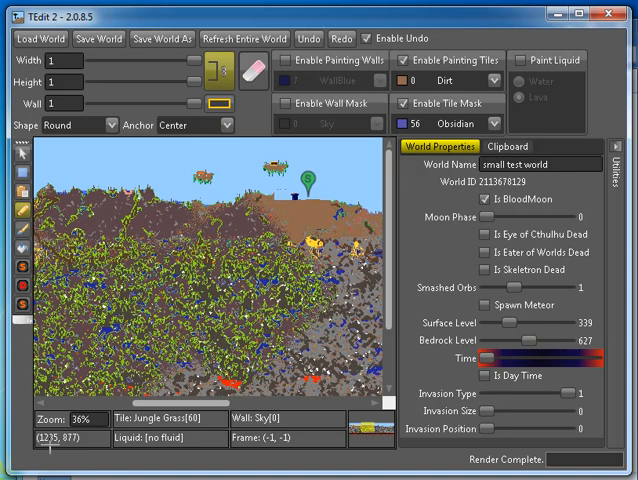
mouse_move(148, 178)
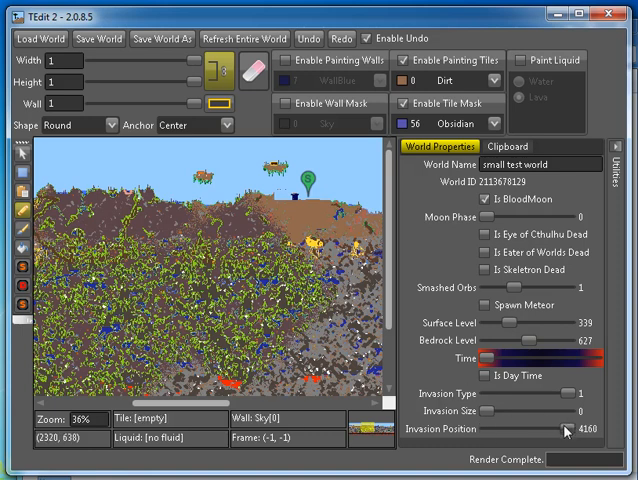
mouse_move(60, 380)
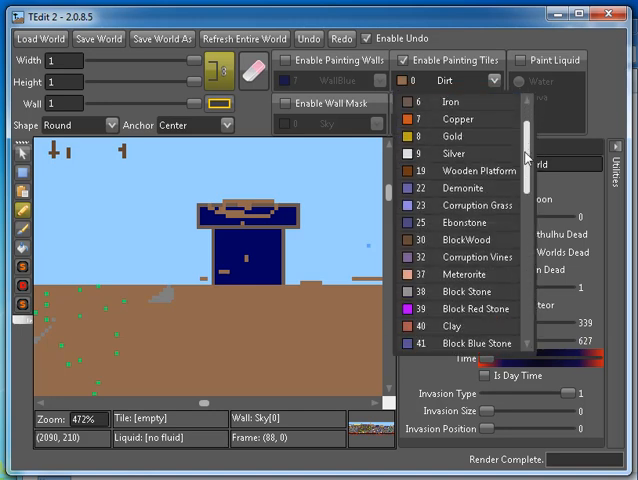
Step: Scroll down the painting tiles dropdown toward the 48 Spikes entry
scroll(down, 3)
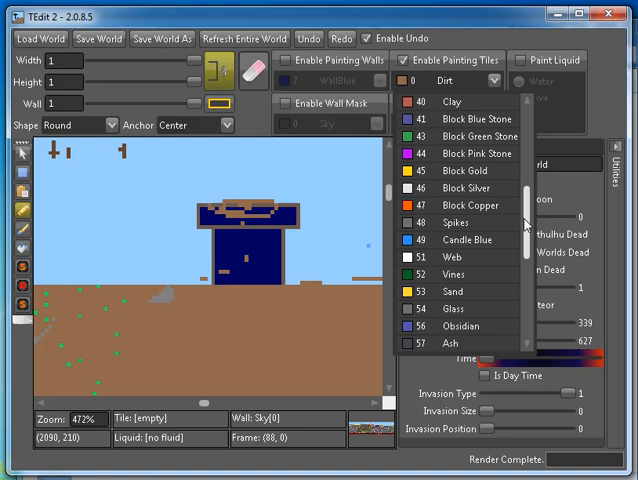
scroll(down, 3)
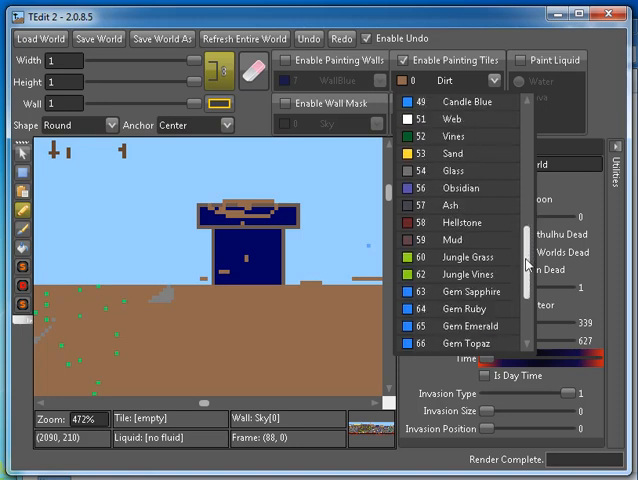
scroll(down, 3)
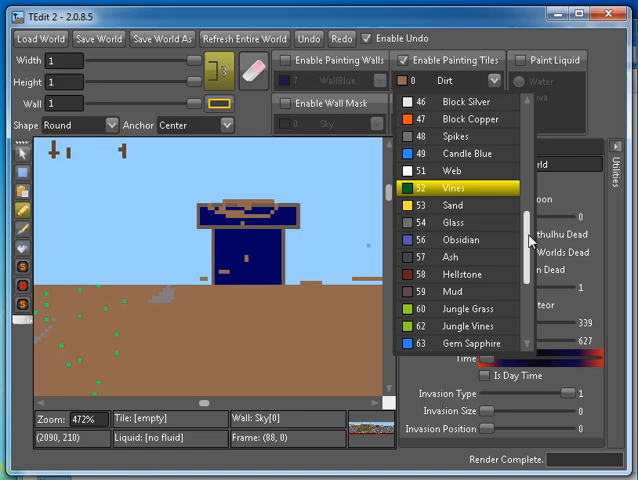
scroll(down, 3)
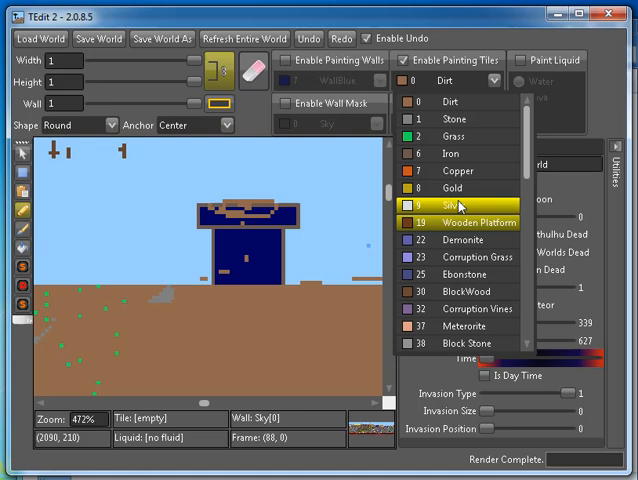
scroll(down, 3)
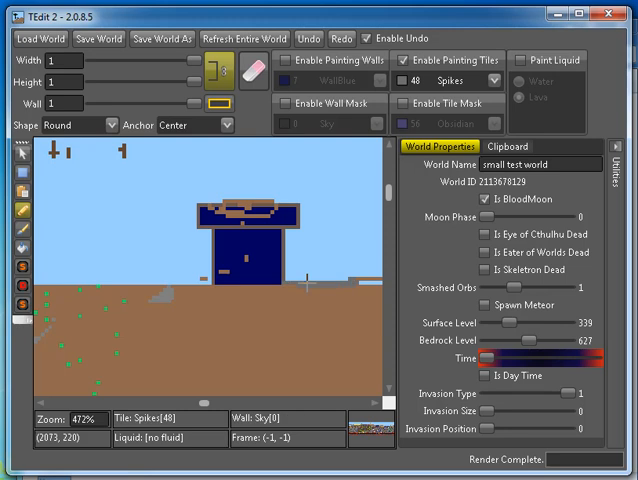
mouse_move(308, 278)
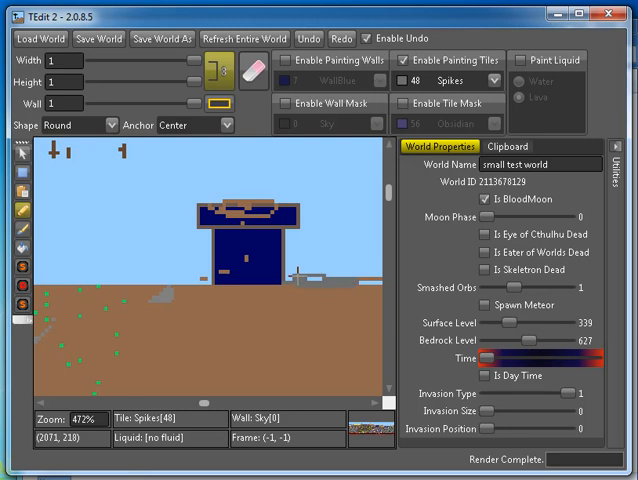